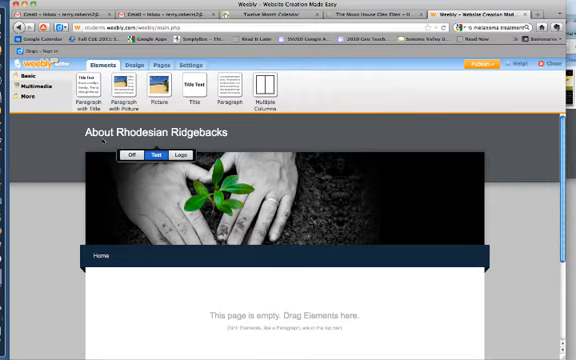
{"action": "mouse_move", "coordinate": [100, 140]}
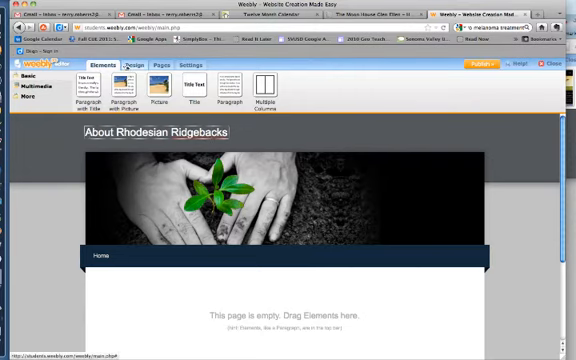
Show the design theme choices for the About Rhodesian Ridgebacks site
{"action": "left_click", "coordinate": [142, 66]}
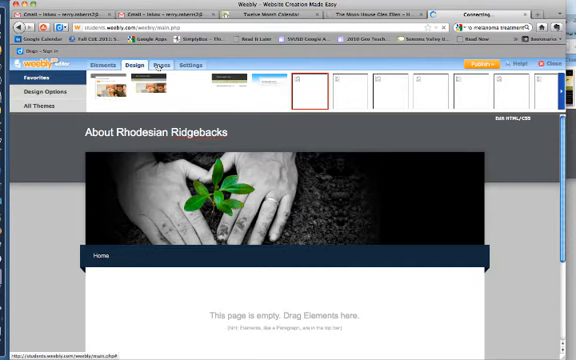